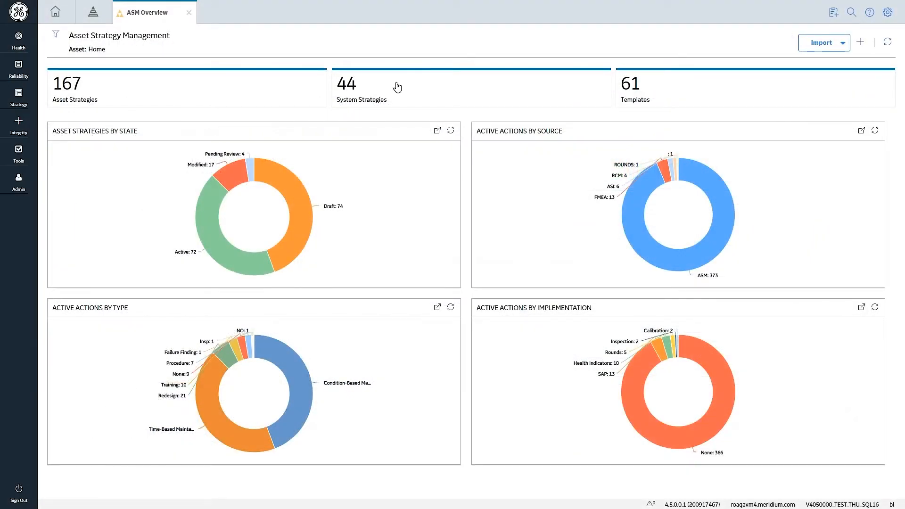
- Open the FCC-OVH system strategy from the System Strategies list
click(361, 89)
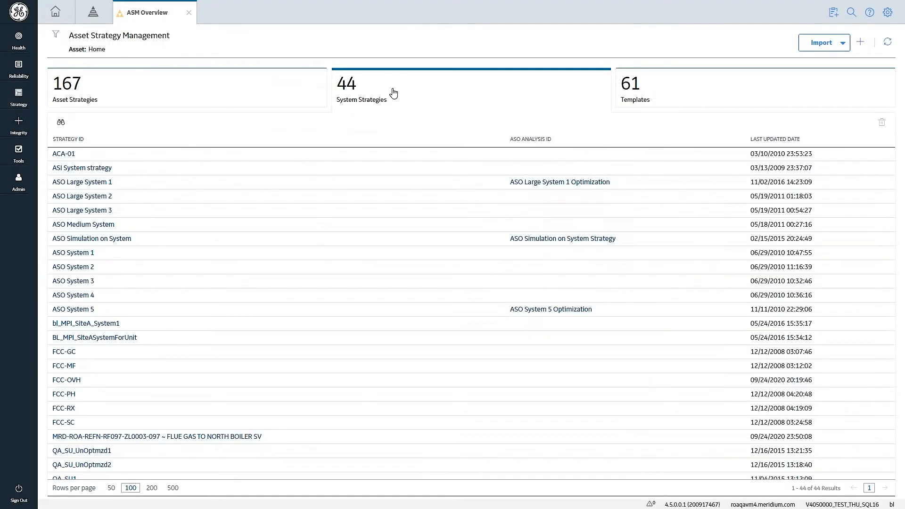
click(66, 380)
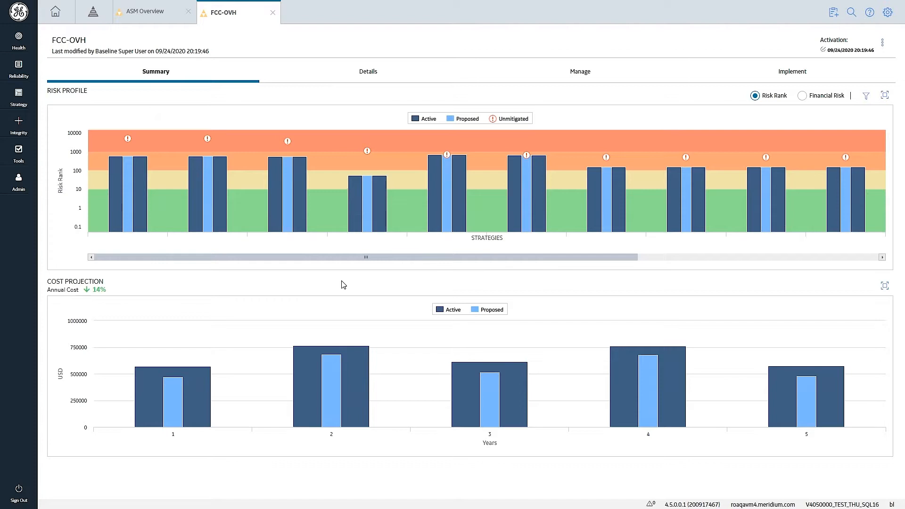
mouse_move(160, 288)
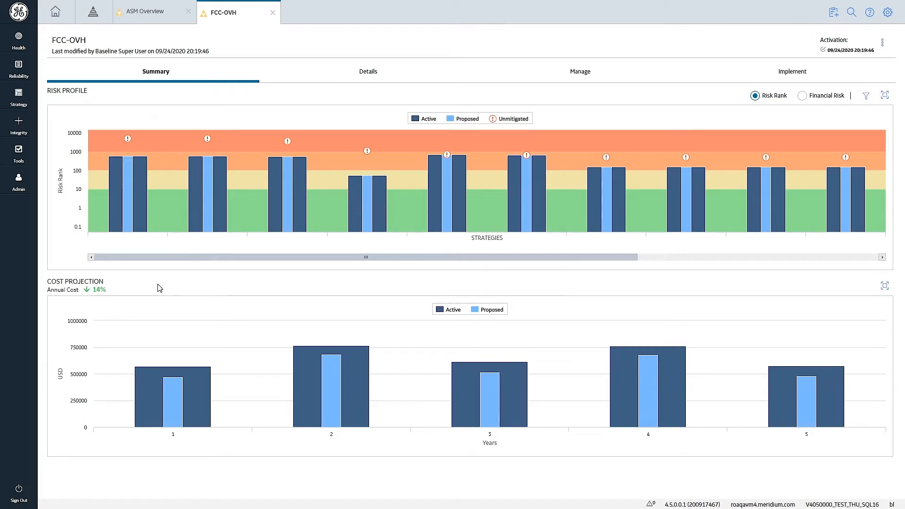
mouse_move(137, 289)
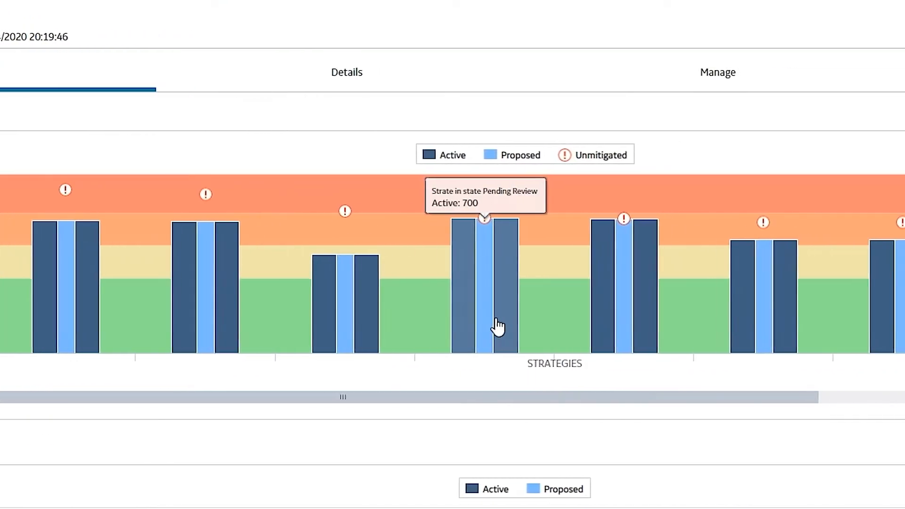
scroll(left, 3)
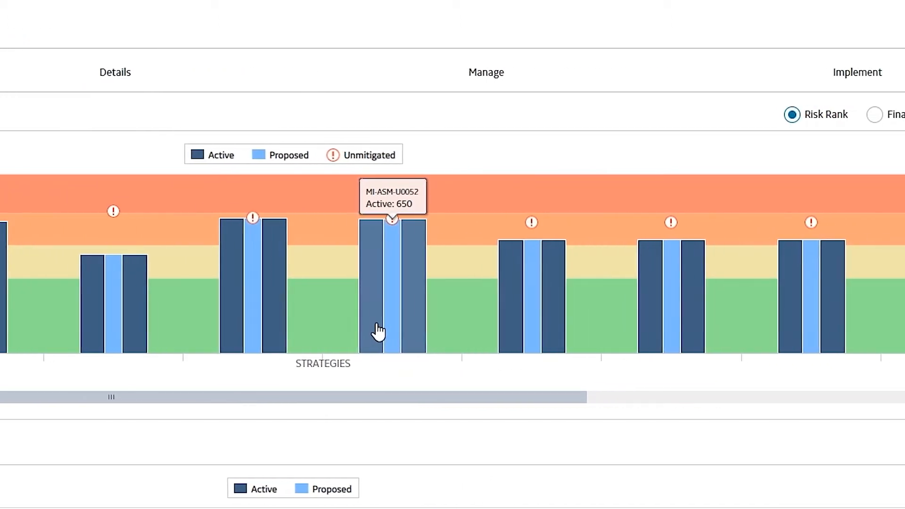
scroll(right, 3)
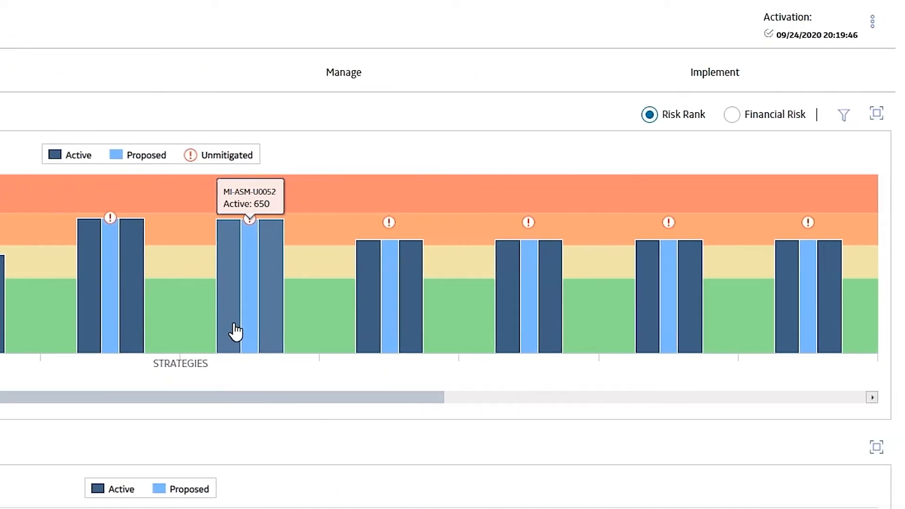
scroll(down, 3)
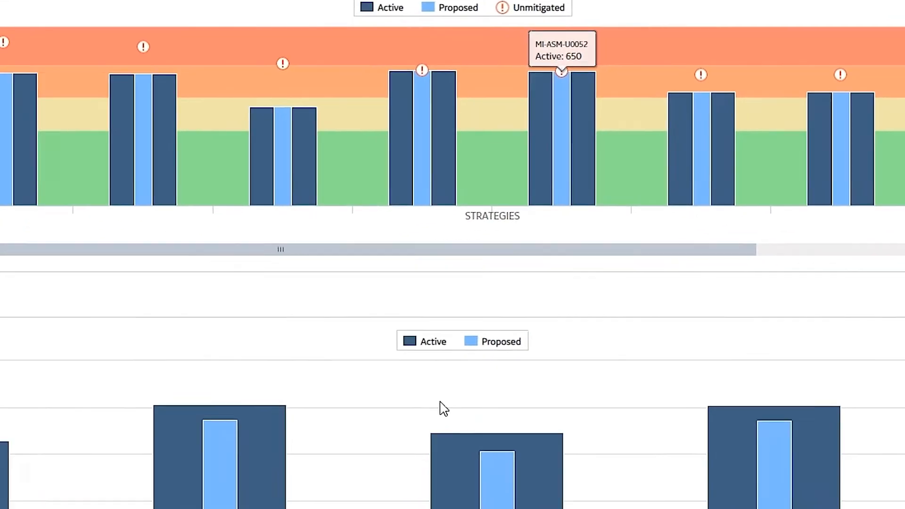
scroll(down, 3)
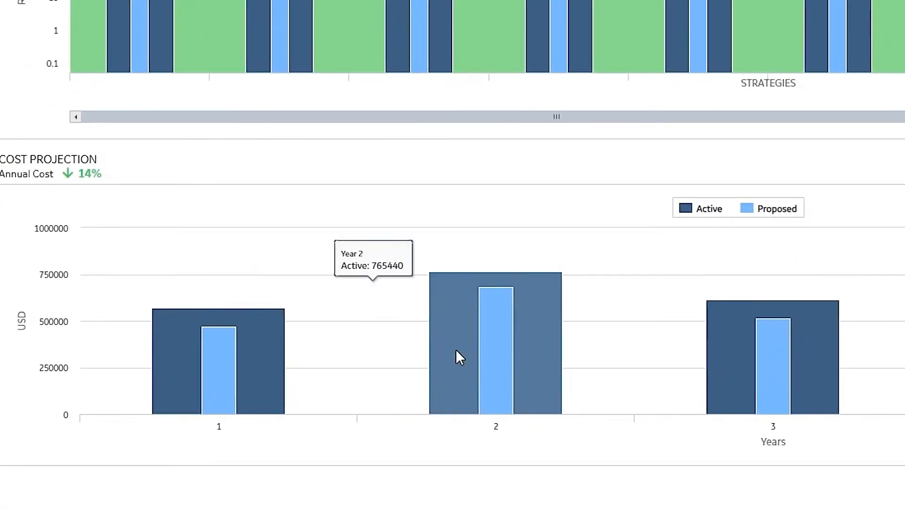
scroll(right, 3)
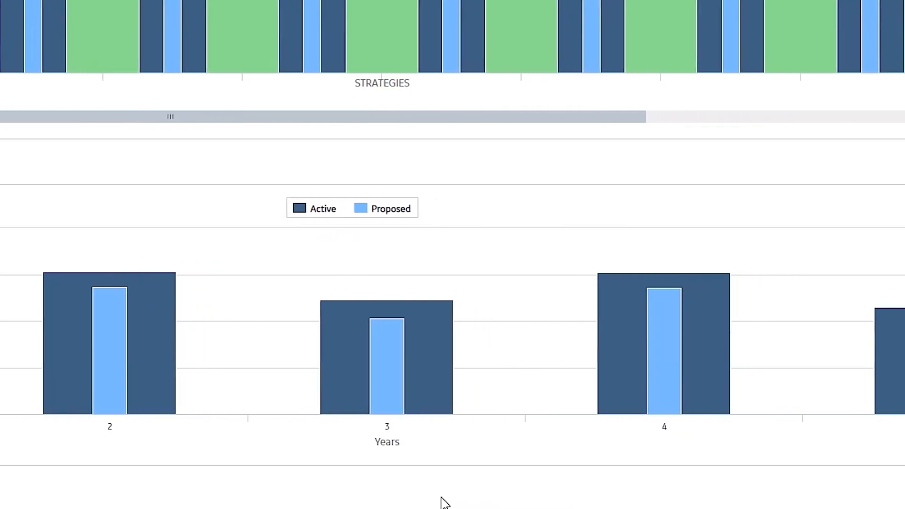
scroll(right, 3)
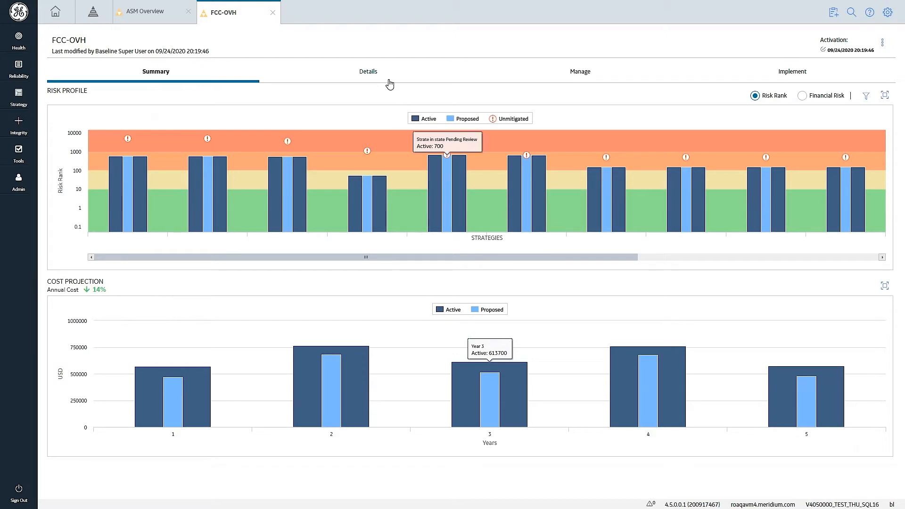
mouse_move(584, 76)
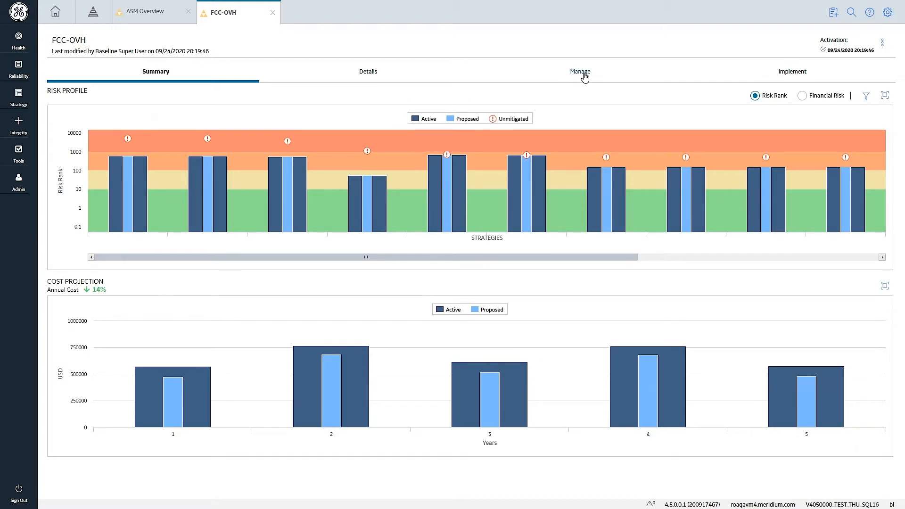
- Show the Manage tab listing FCC-OVH's strategies with statuses and pending changes
click(579, 71)
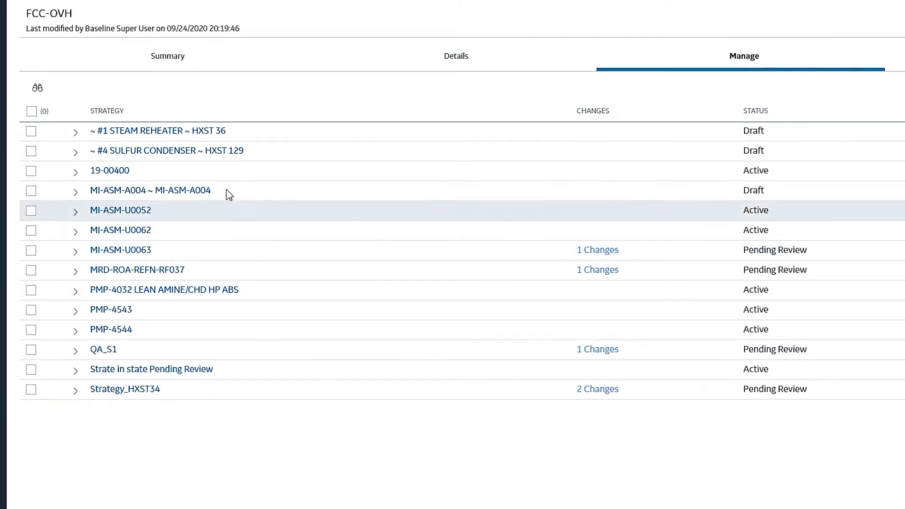
mouse_move(521, 420)
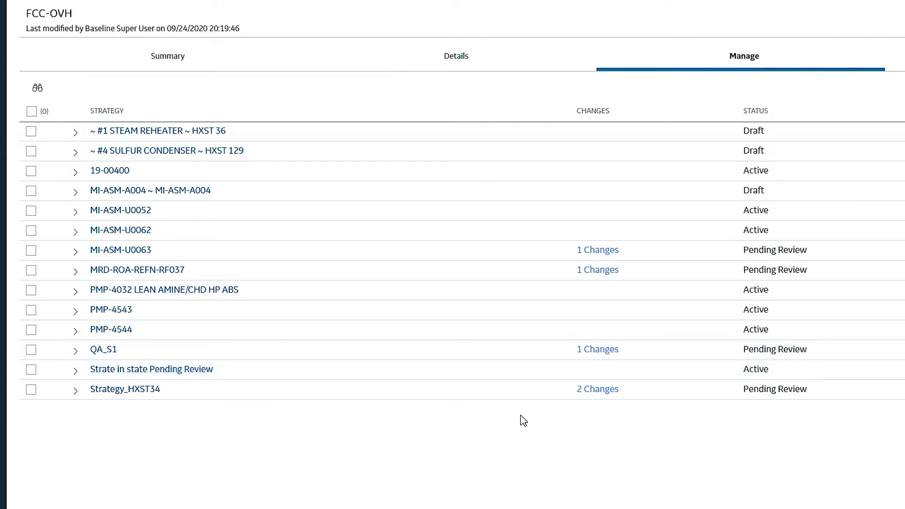
mouse_move(782, 150)
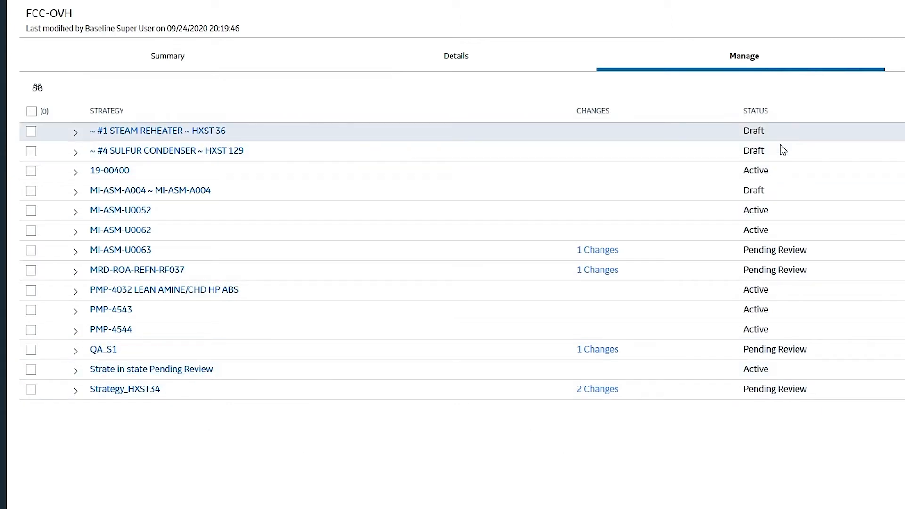
mouse_move(786, 438)
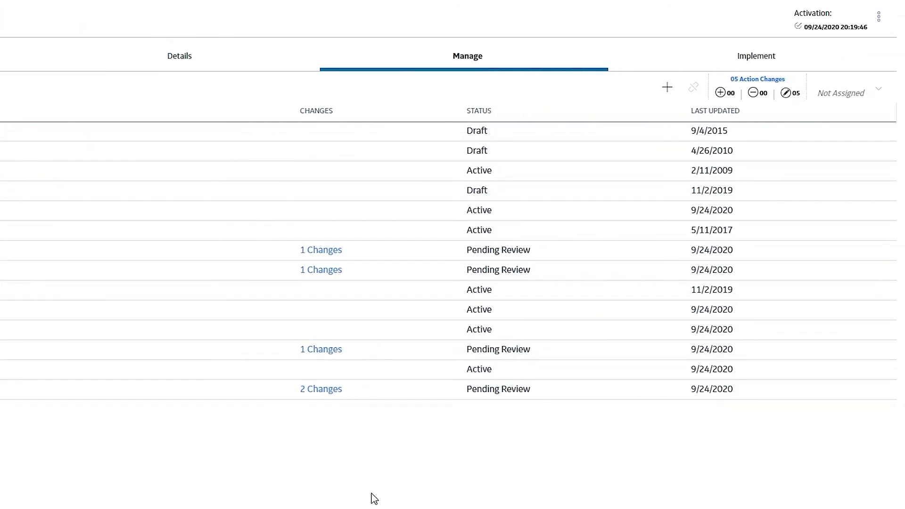
mouse_move(347, 475)
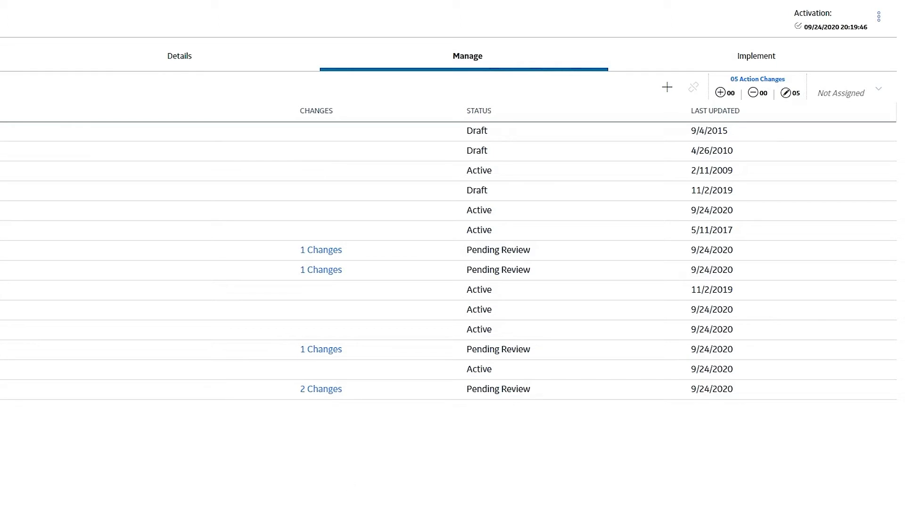
mouse_move(452, 507)
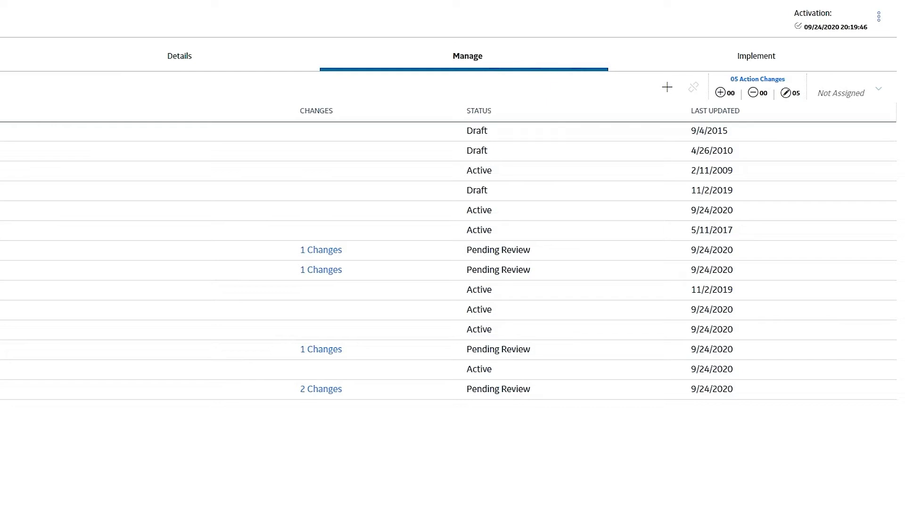
mouse_move(397, 503)
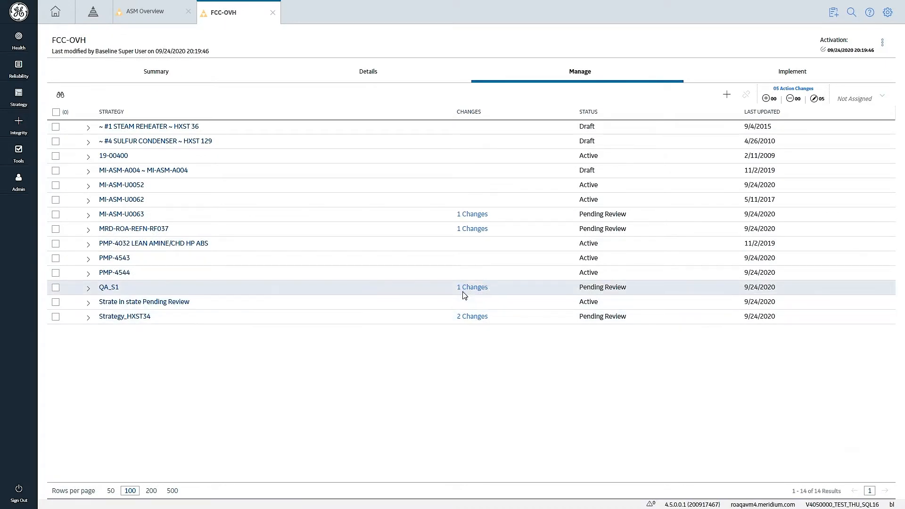
mouse_move(482, 221)
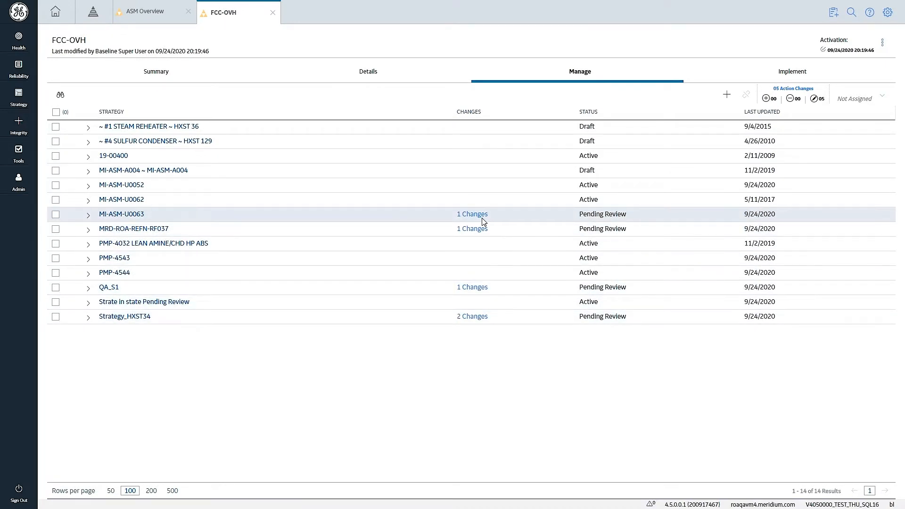
mouse_move(504, 385)
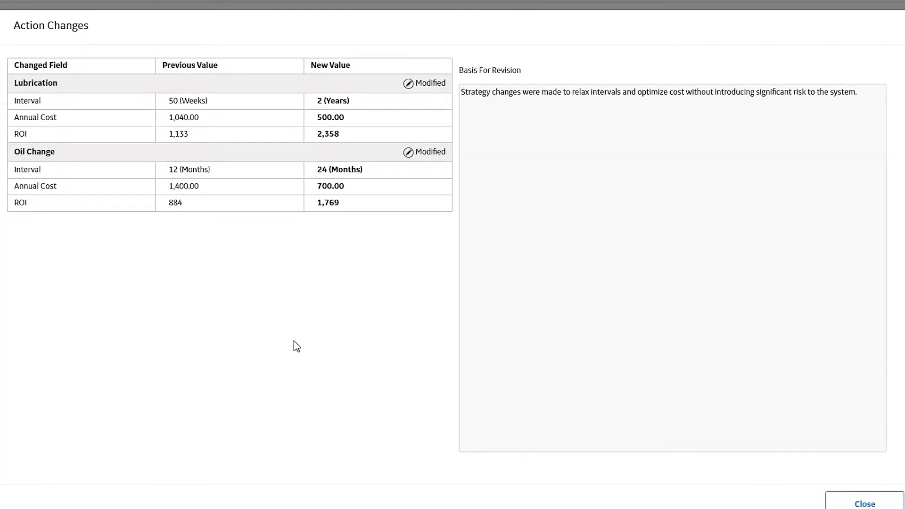
mouse_move(444, 328)
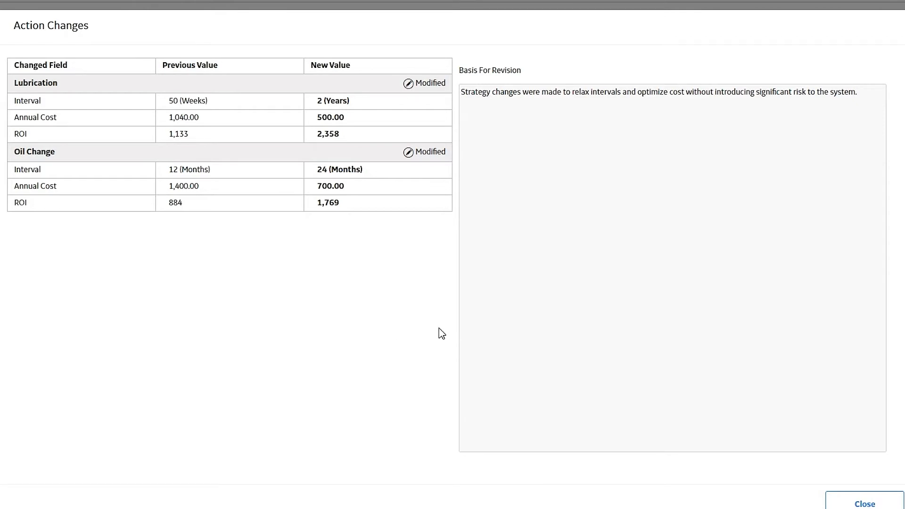
mouse_move(438, 319)
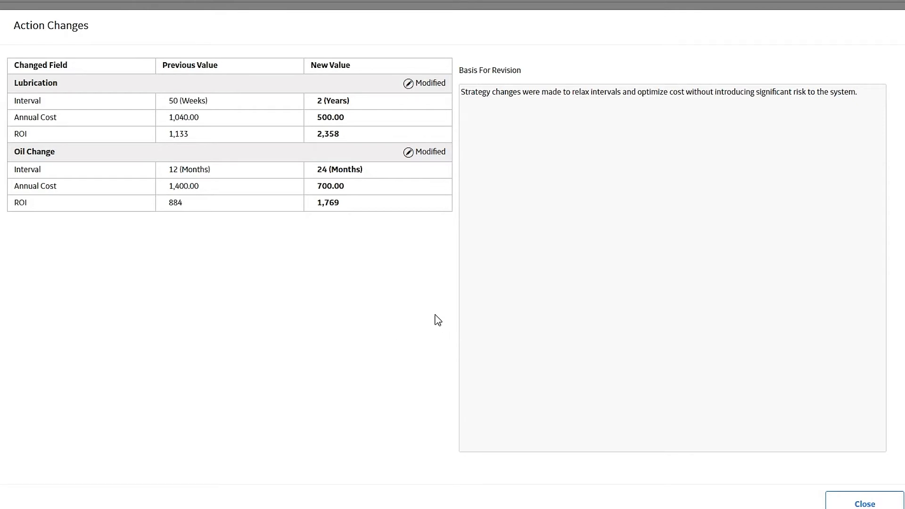
mouse_move(416, 317)
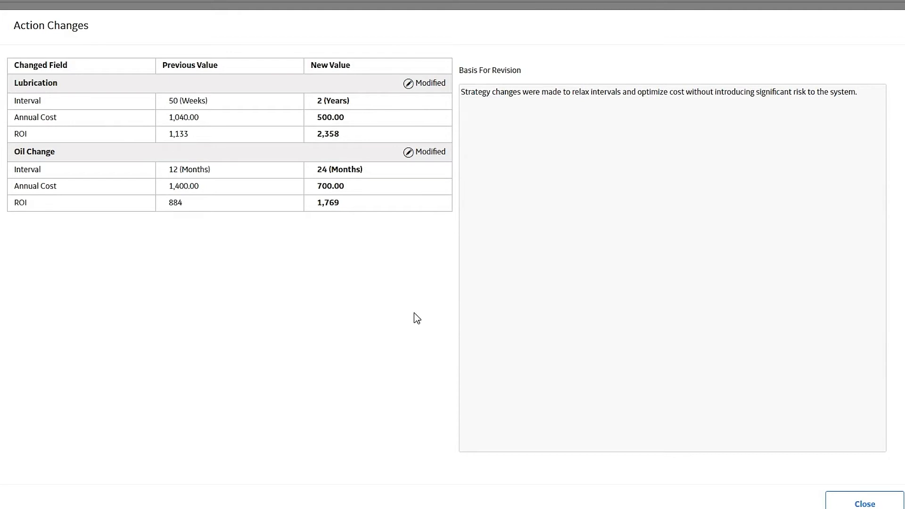
mouse_move(415, 320)
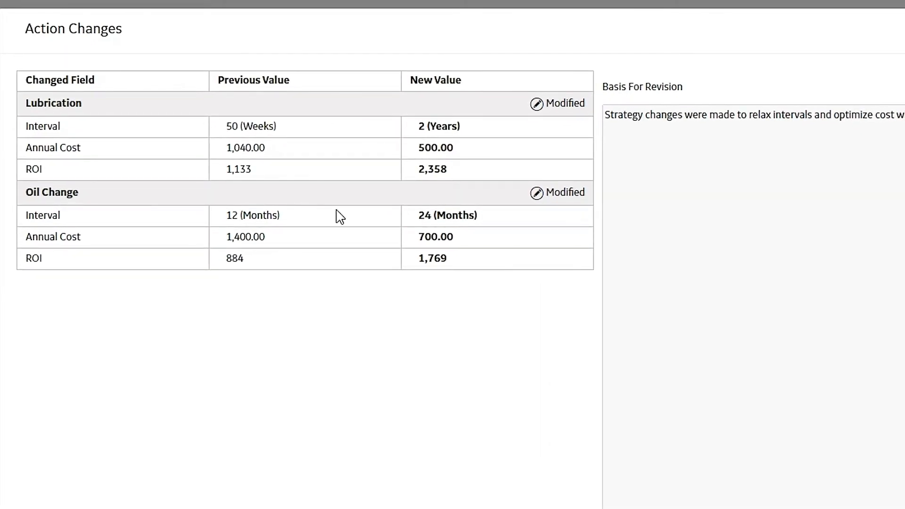
mouse_move(281, 218)
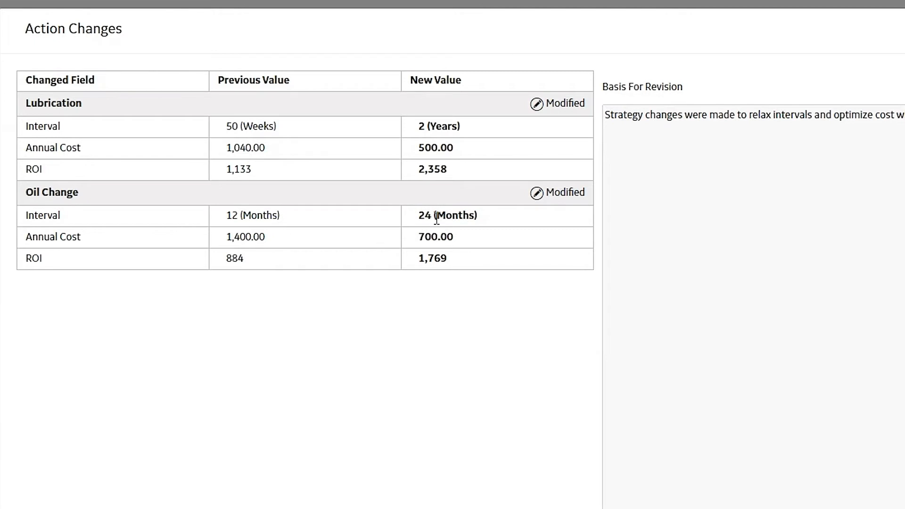
mouse_move(557, 448)
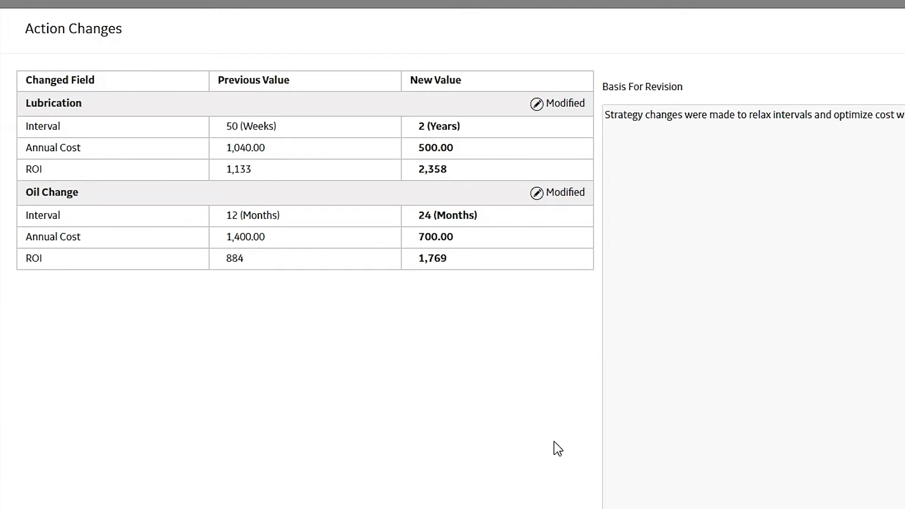
mouse_move(475, 445)
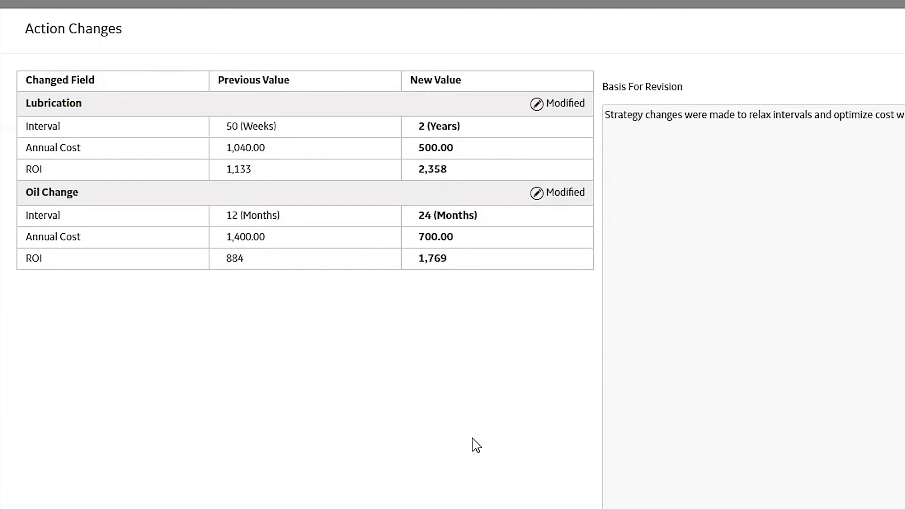
mouse_move(366, 284)
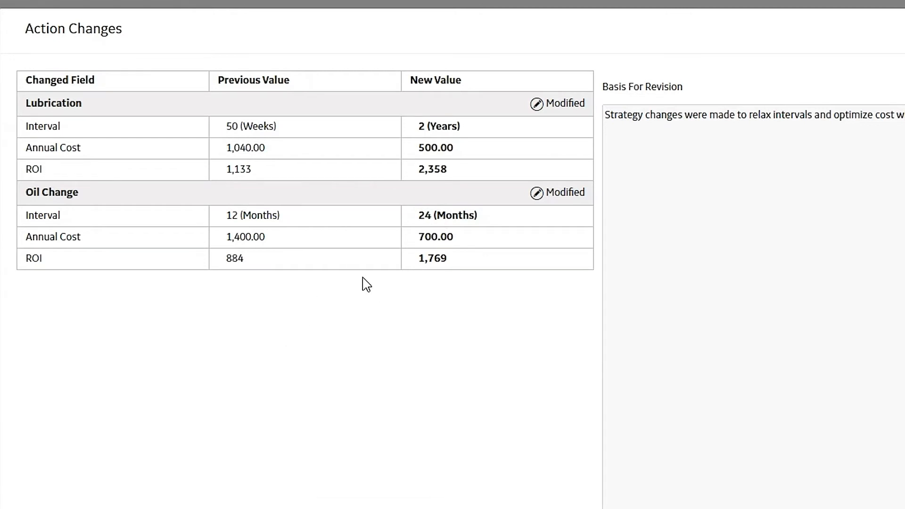
mouse_move(547, 401)
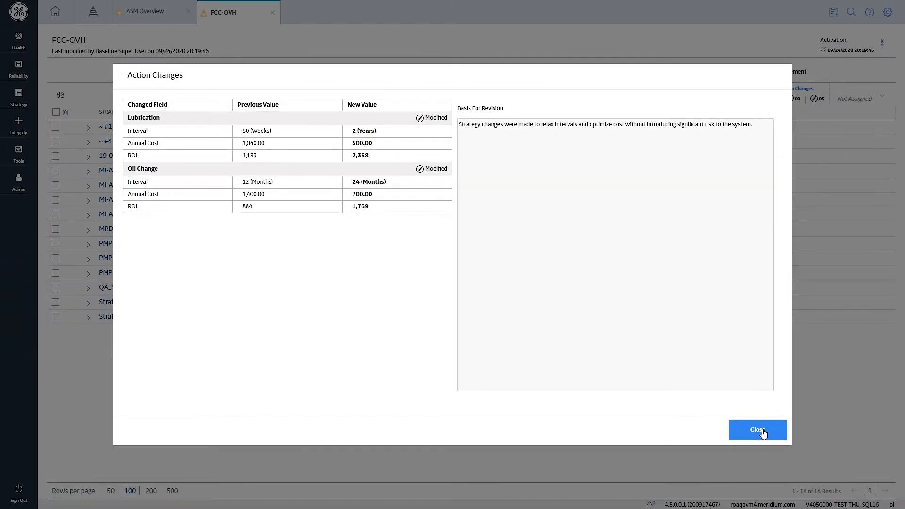
- Close the Action Changes review and return to the FCC-OVH strategy list
click(756, 430)
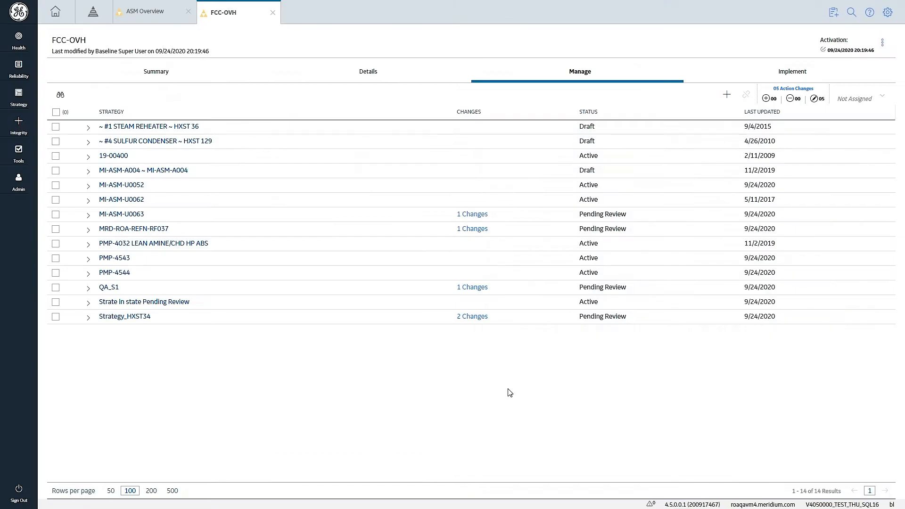
mouse_move(516, 379)
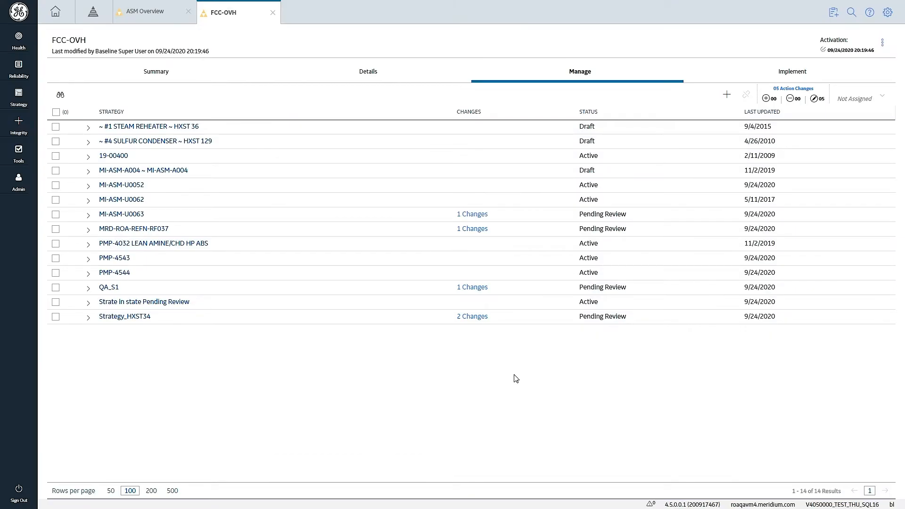
mouse_move(534, 380)
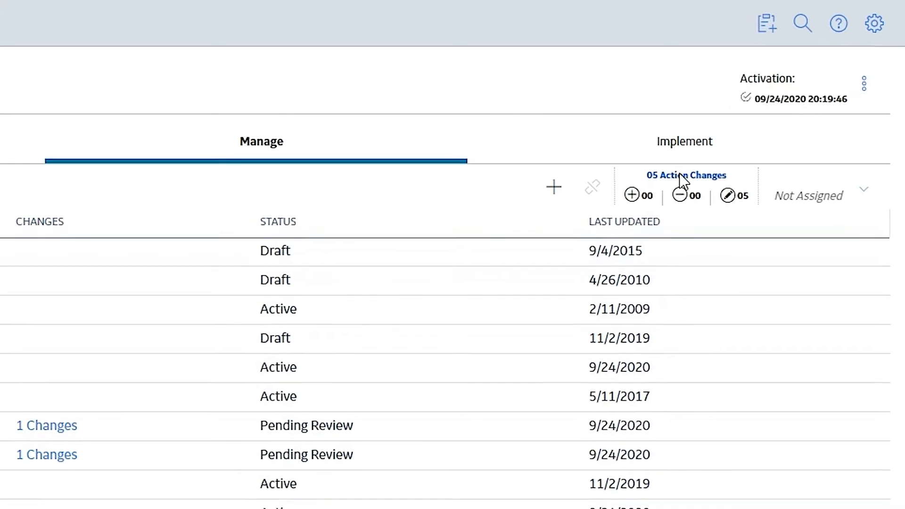
click(685, 175)
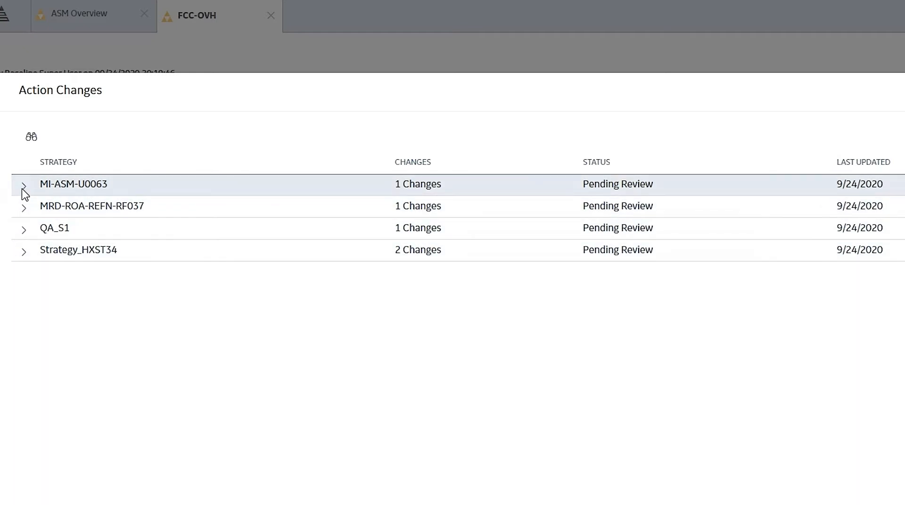
click(24, 184)
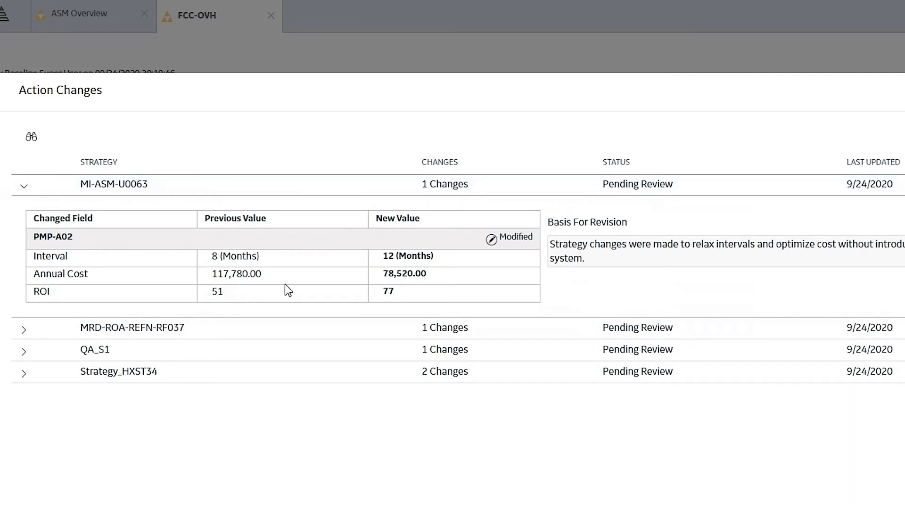
mouse_move(230, 290)
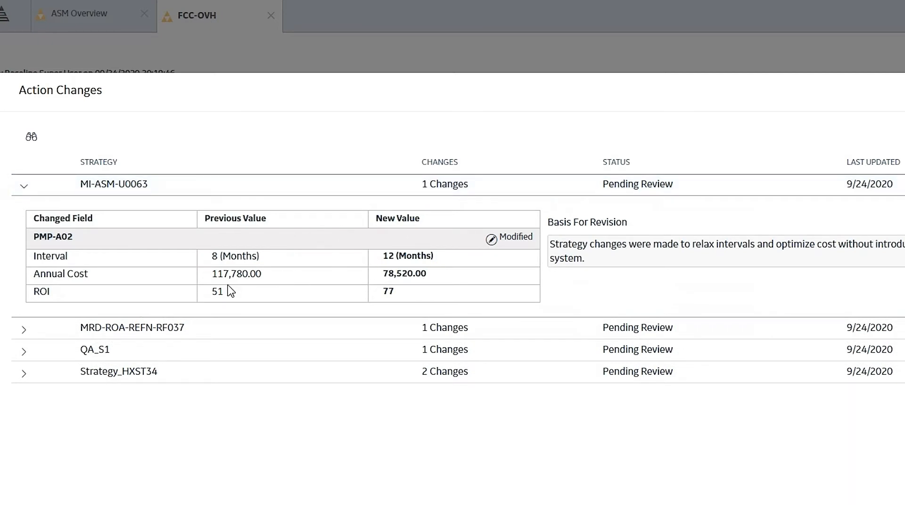
mouse_move(24, 186)
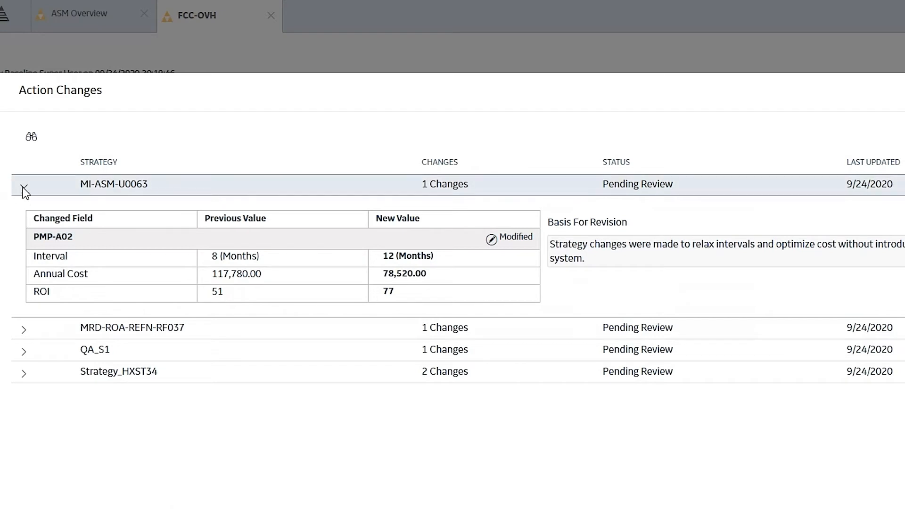
click(25, 183)
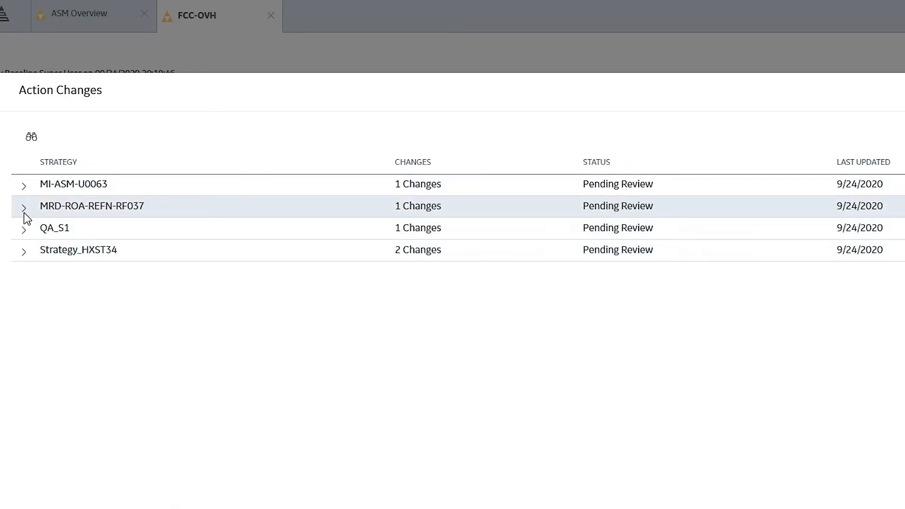
click(24, 205)
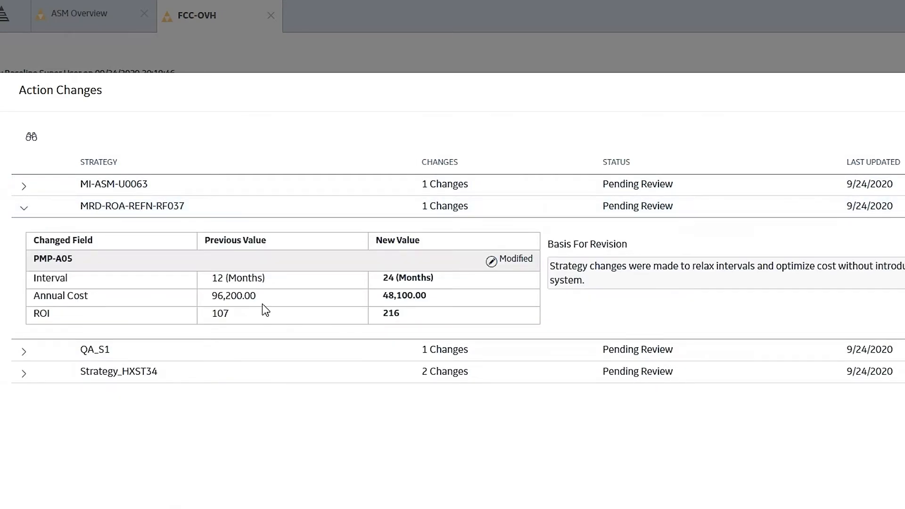
mouse_move(25, 206)
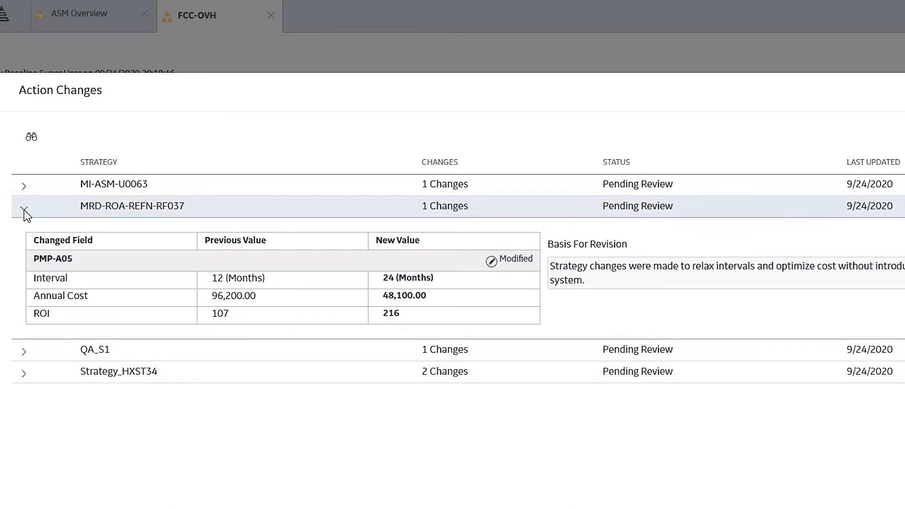
click(24, 206)
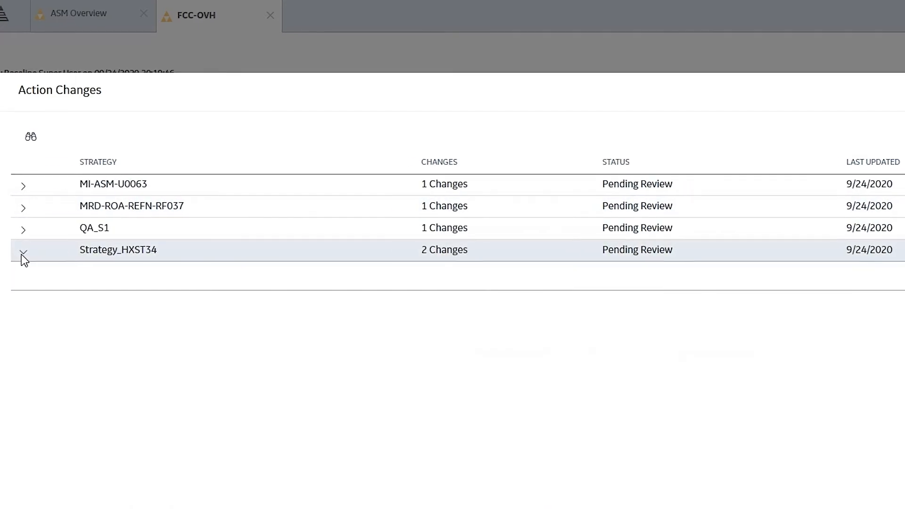
click(24, 249)
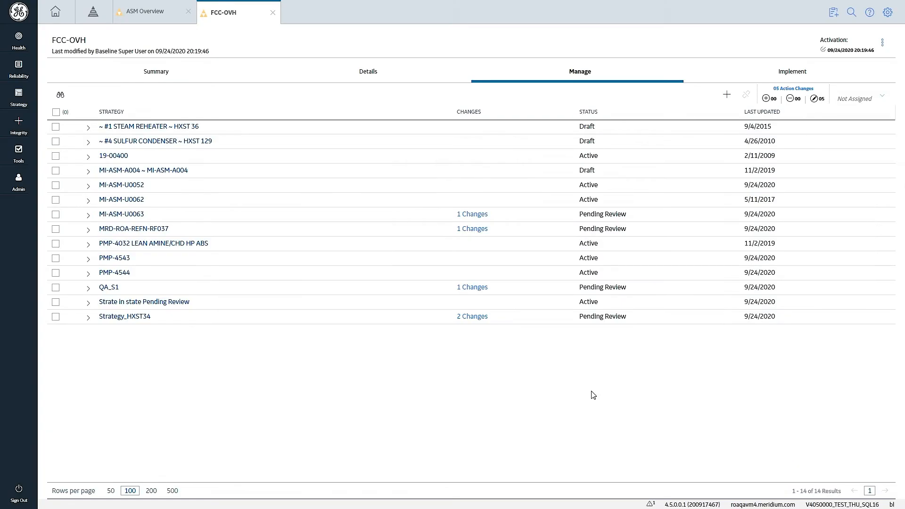
mouse_move(584, 392)
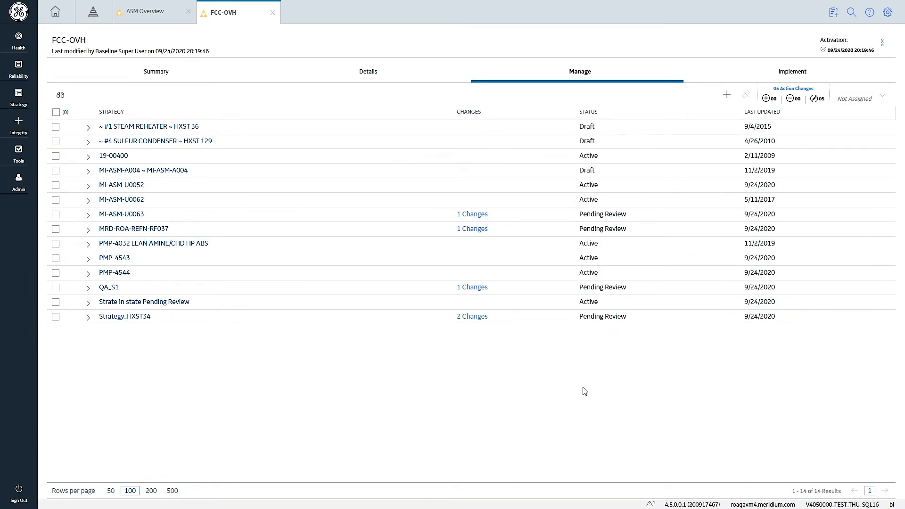
mouse_move(569, 395)
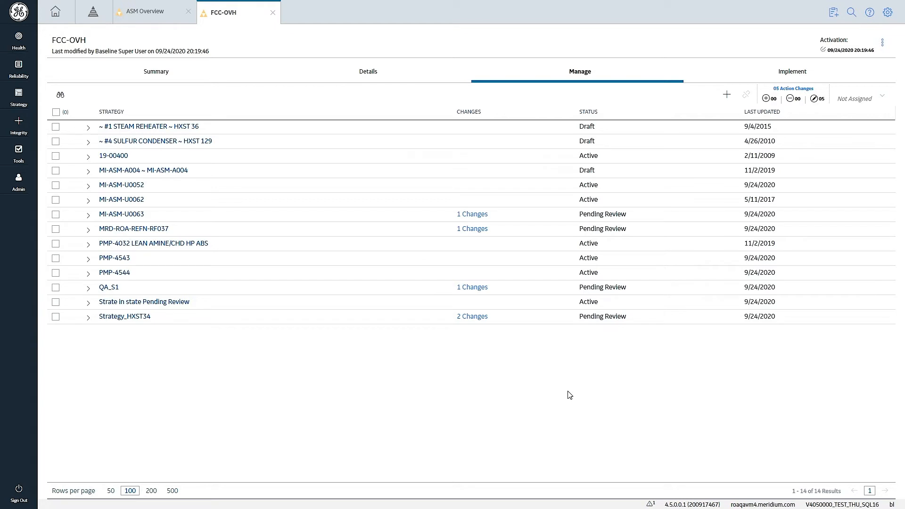
mouse_move(553, 396)
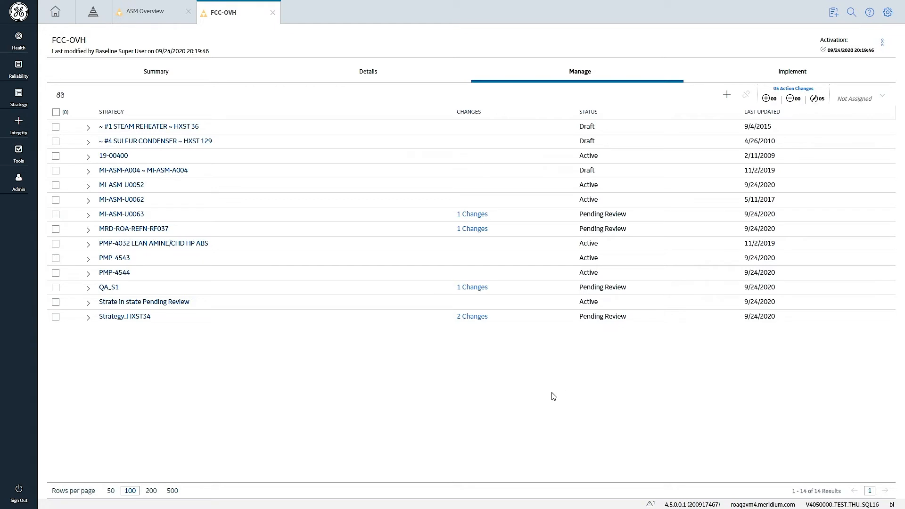
mouse_move(542, 394)
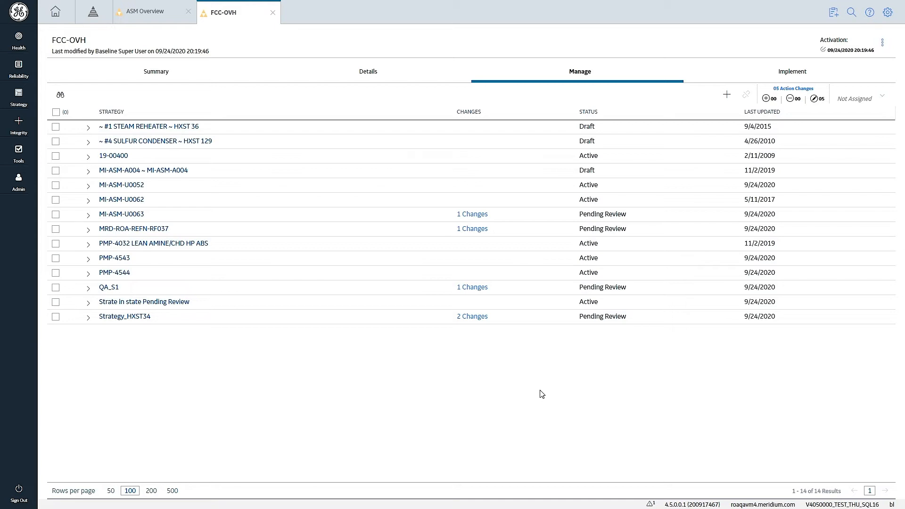
mouse_move(31, 195)
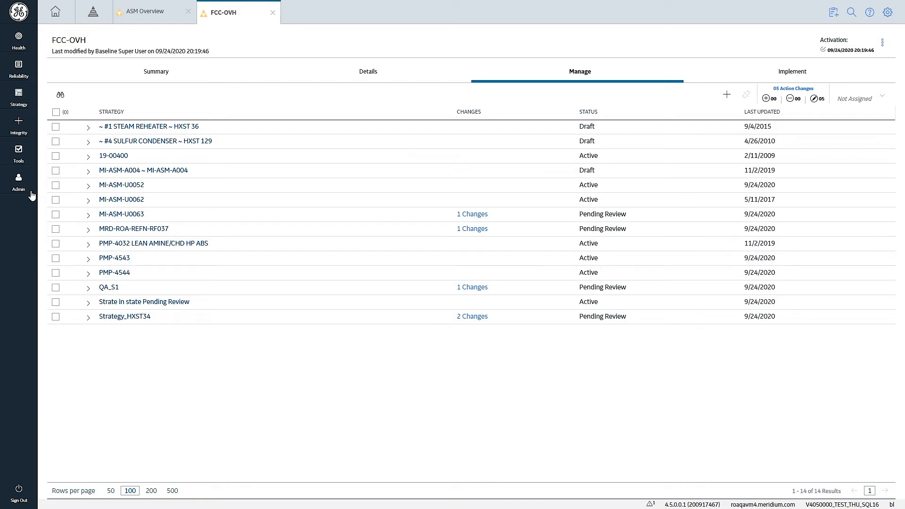
- Select MI-ASM-U0063, MRD-ROA-REFN-RF037, QA_S1 and Strategy_HXST34 and filter Status to 'pen'
click(55, 214)
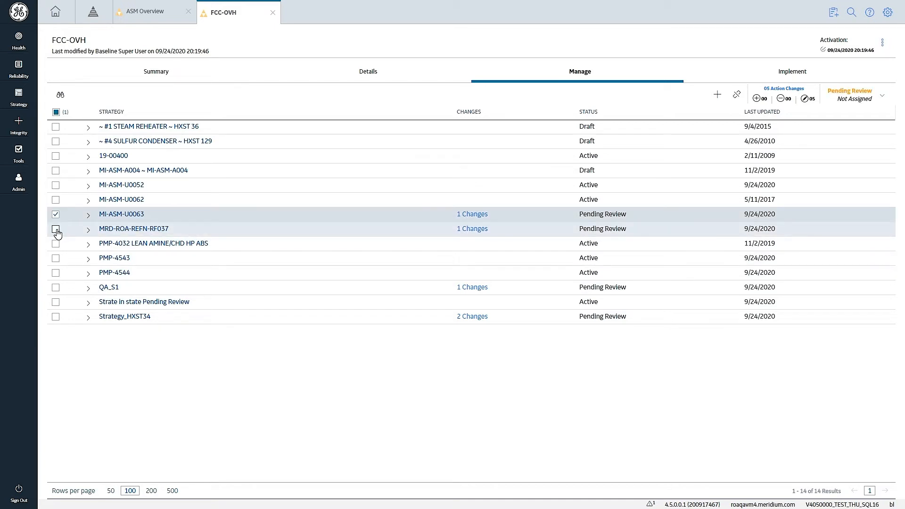
click(55, 228)
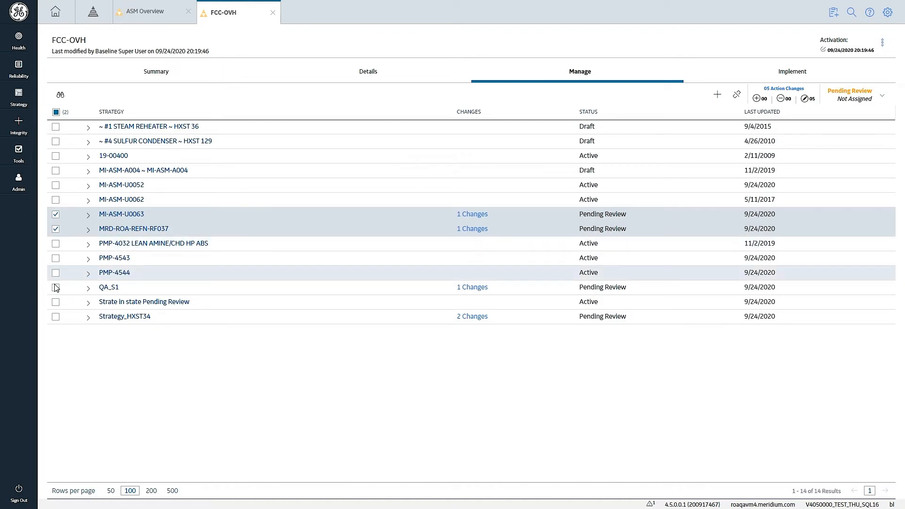
click(56, 301)
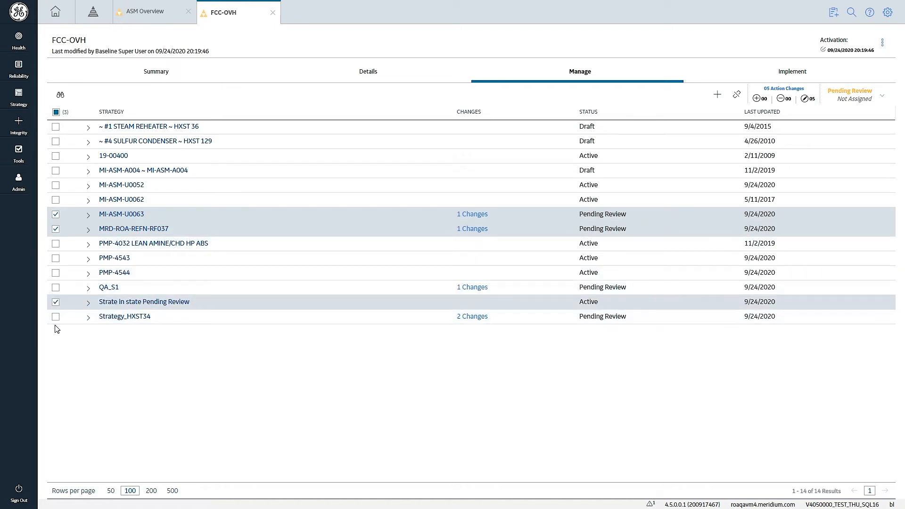
click(55, 316)
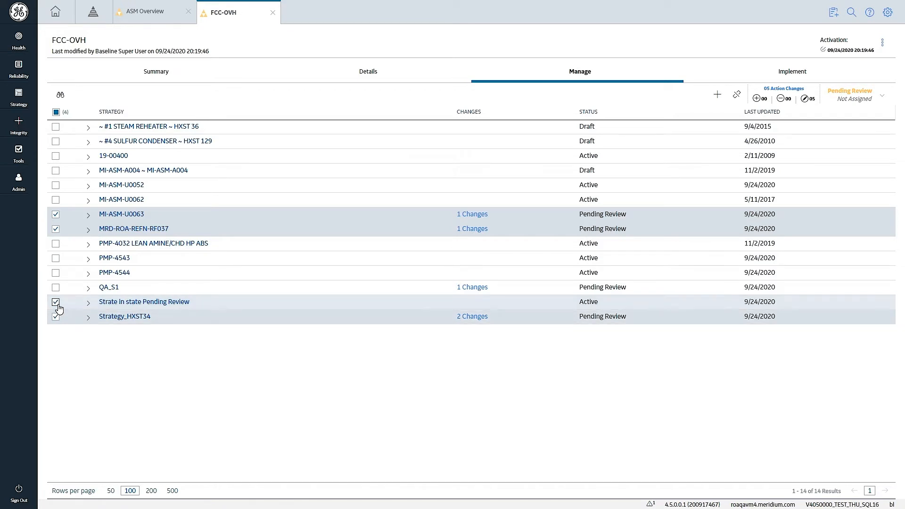
click(56, 286)
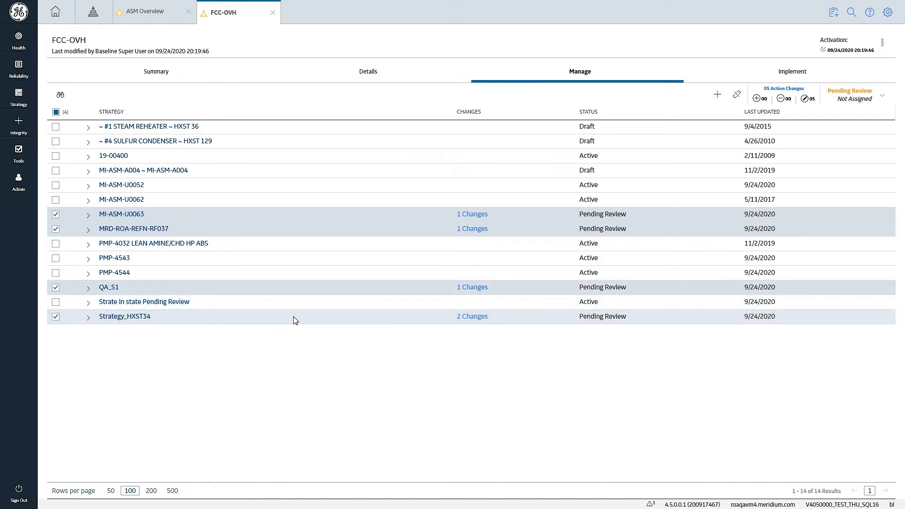
mouse_move(690, 369)
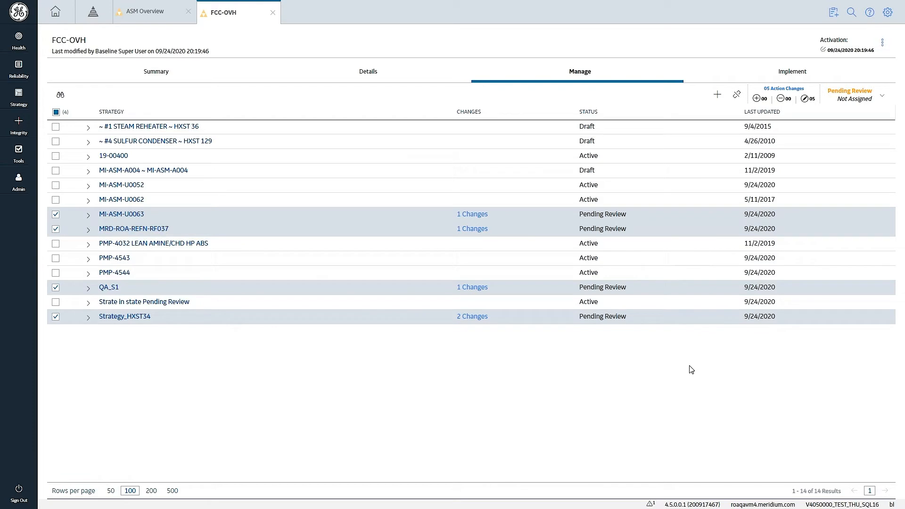
mouse_move(83, 113)
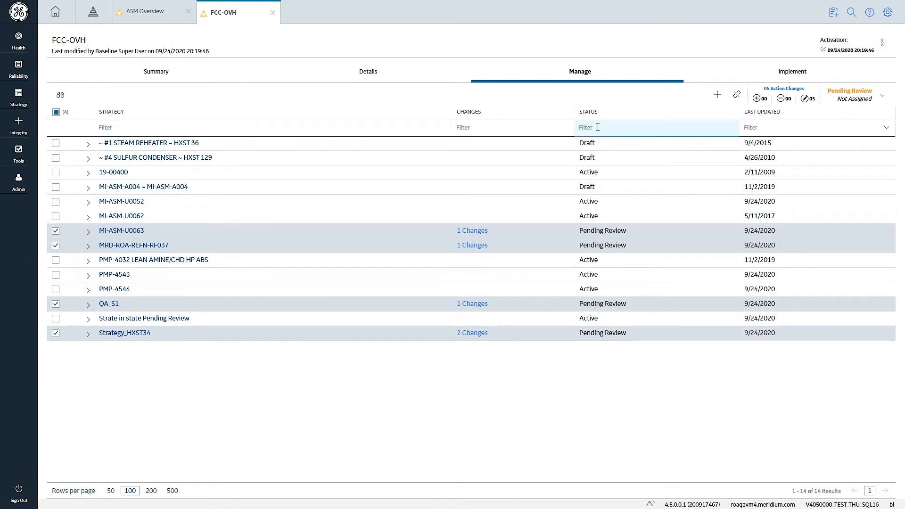
text(pen)
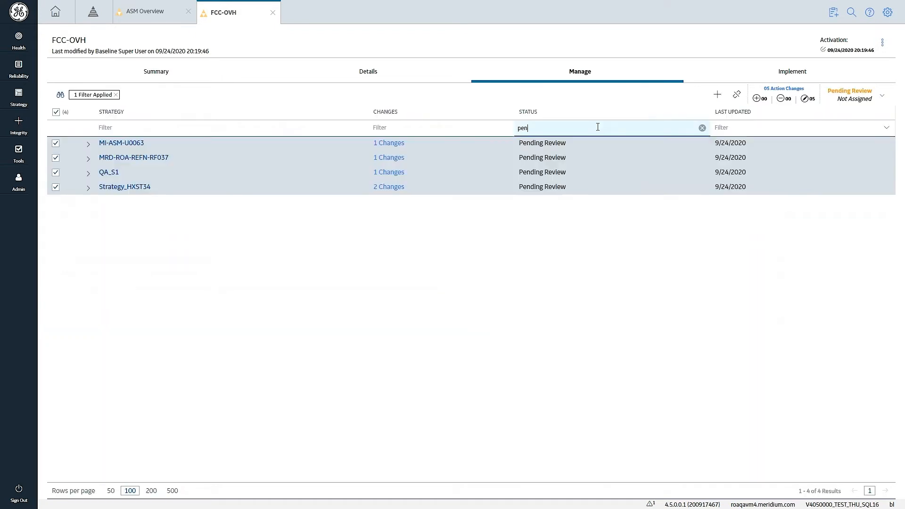
mouse_move(585, 197)
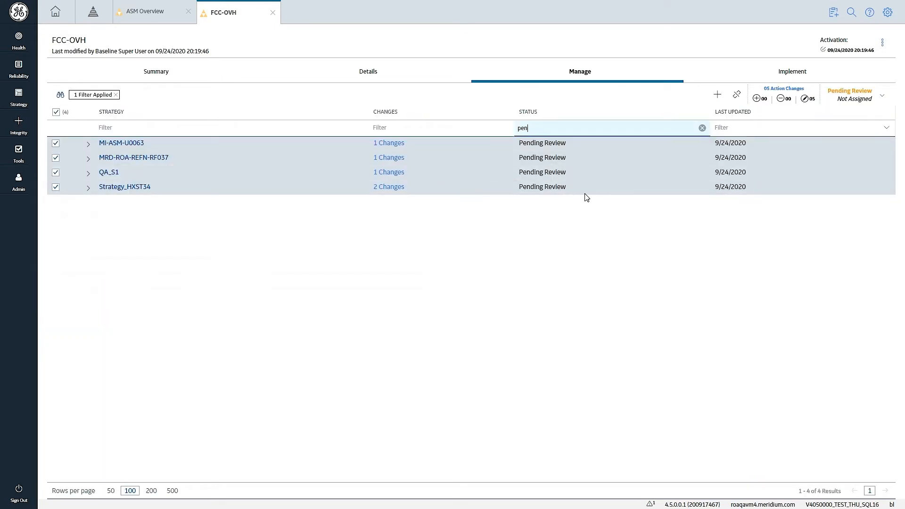
mouse_move(584, 247)
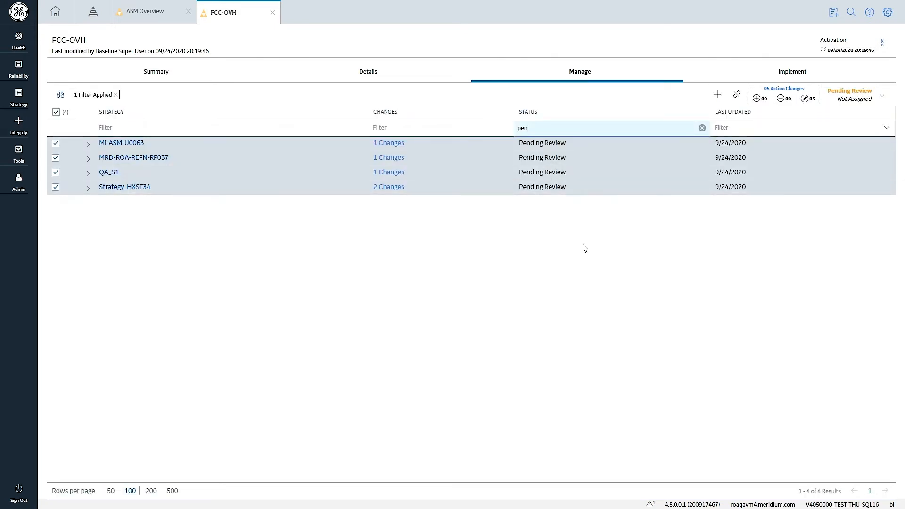
mouse_move(611, 255)
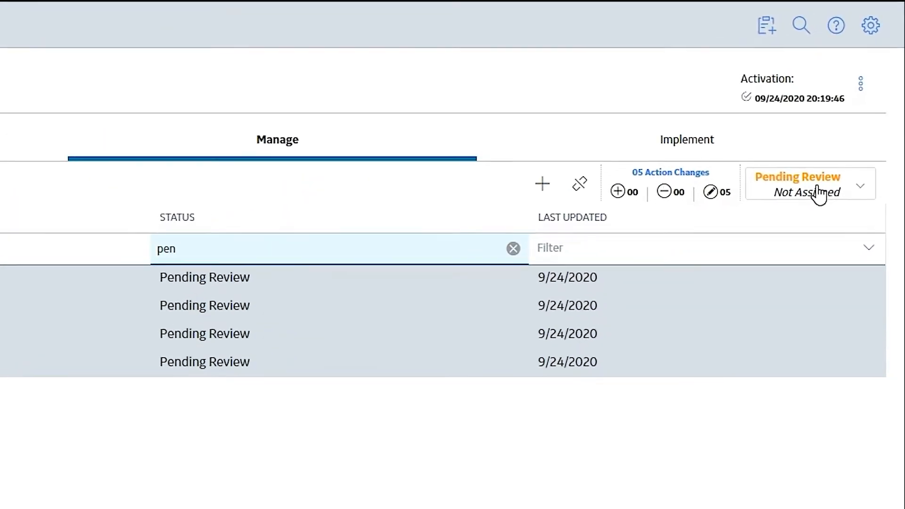
- Set the four selected strategies to Active and confirm the Strategy Approval
click(860, 186)
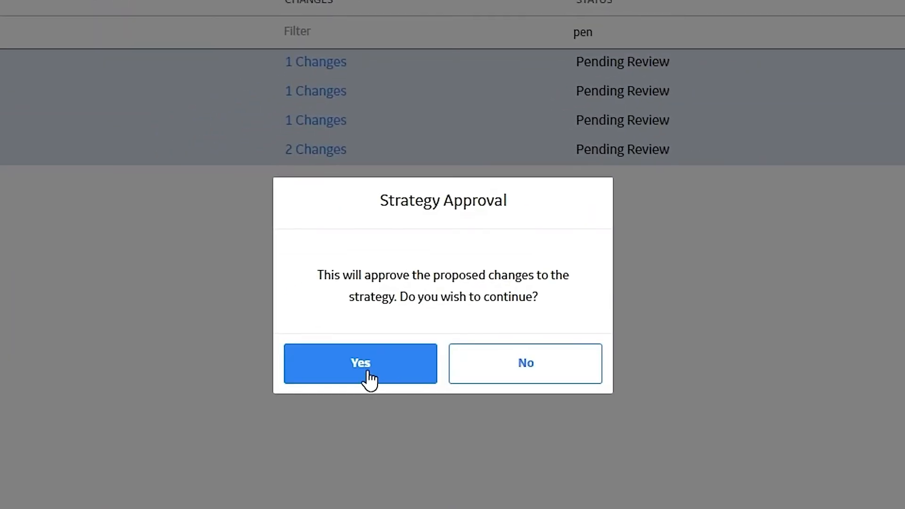
click(359, 362)
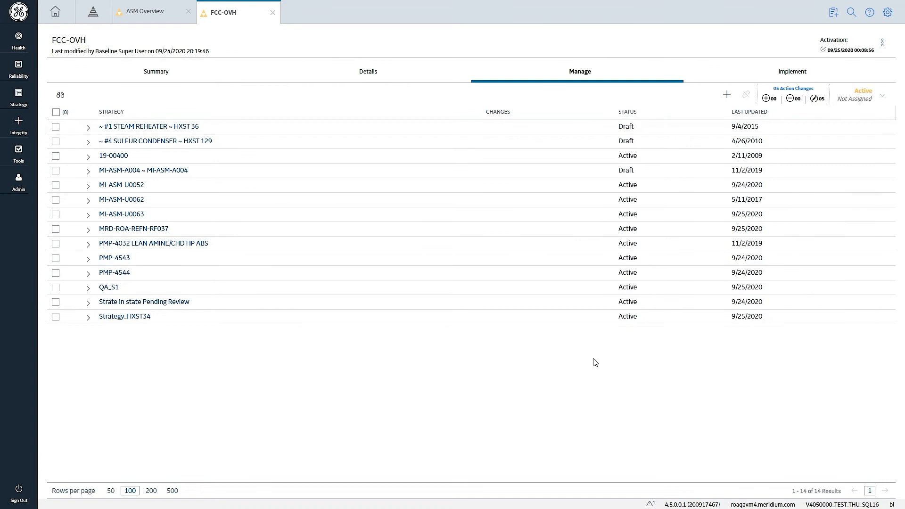
mouse_move(411, 396)
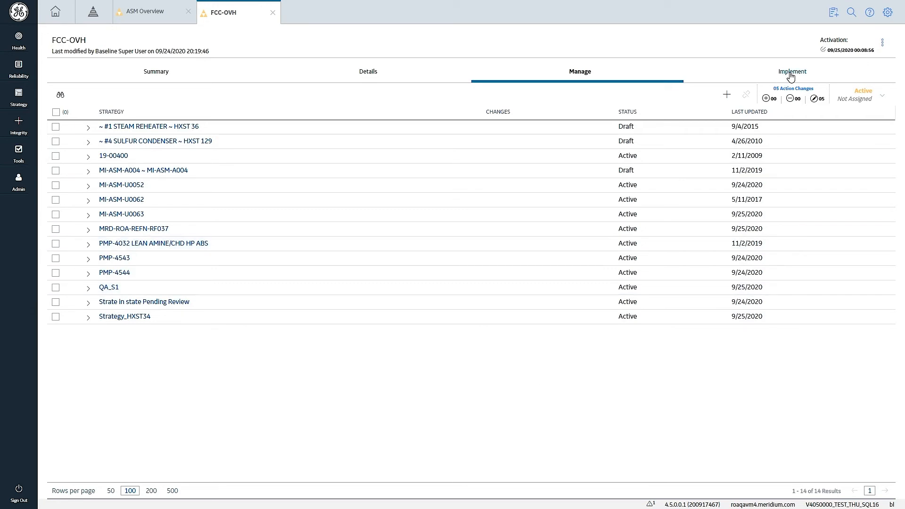
- Show FCC-OVH's 48 actions on the Implement tab with column filters visible
click(790, 70)
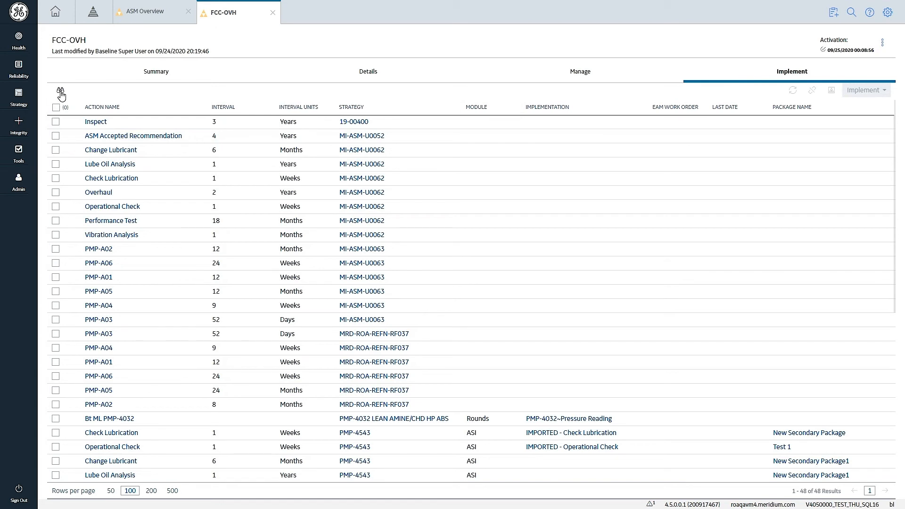
mouse_move(60, 94)
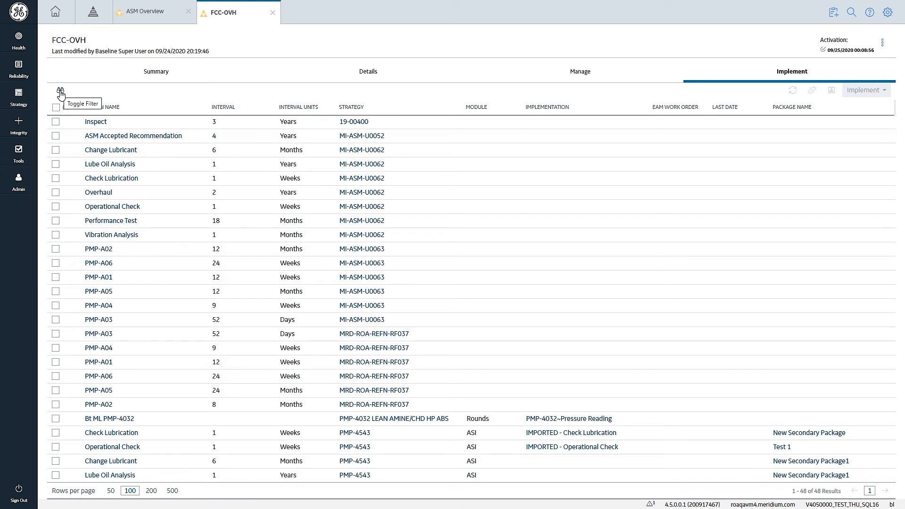
click(60, 90)
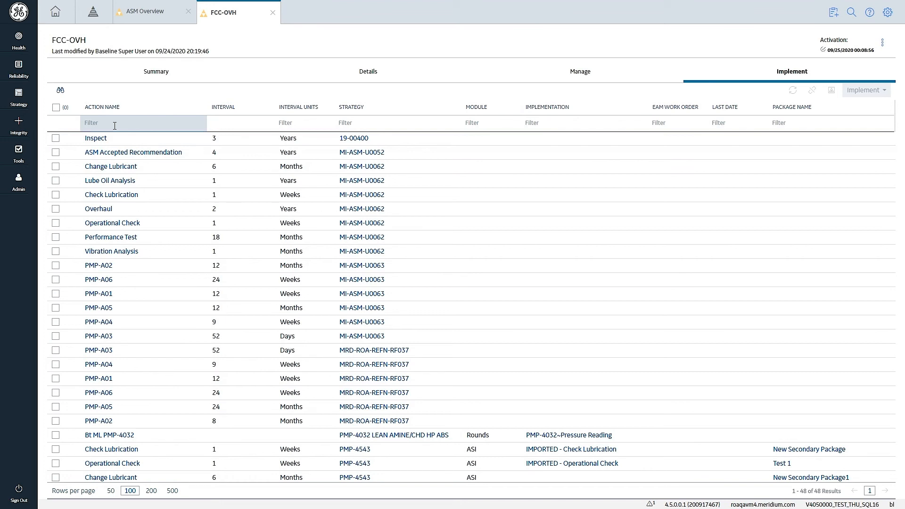
- Filter Action Name to 'vibra' and select the MI-ASM-U0062 Vibration Analysis action
text(vibra)
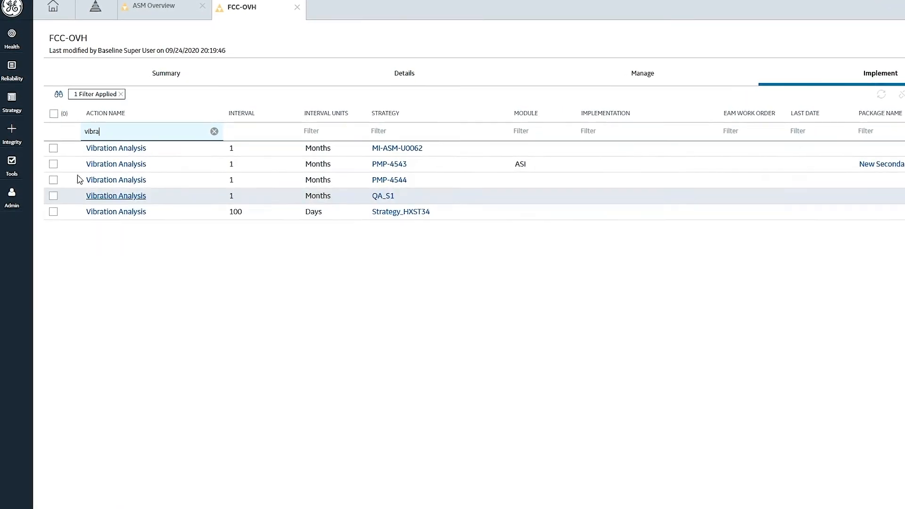
click(53, 151)
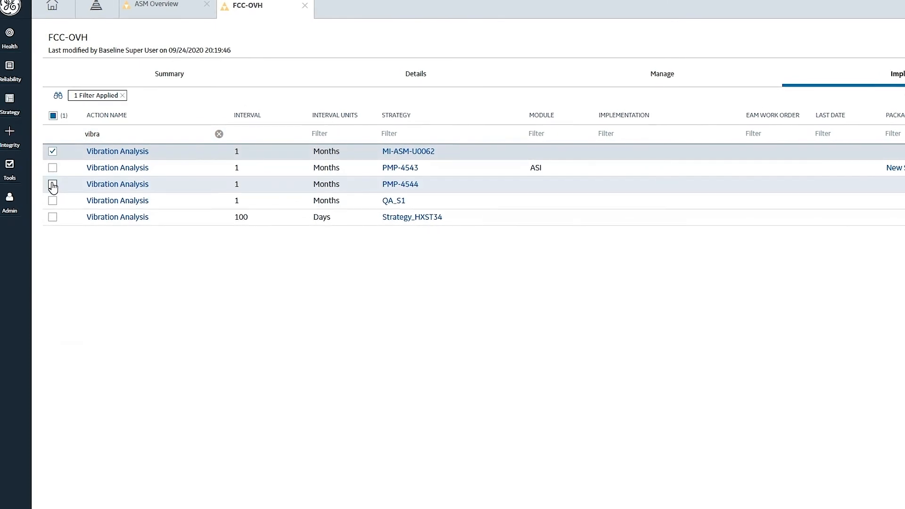